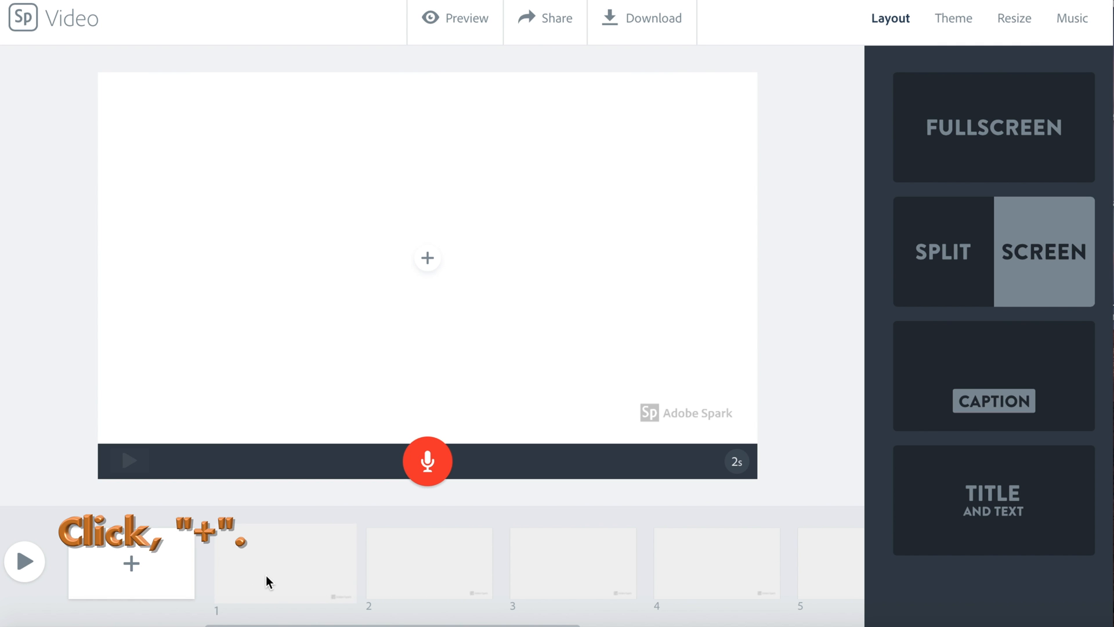
Step: Open the video, text, photo and icon content picker on slide 1
{"action": "left_click", "coordinate": [427, 257]}
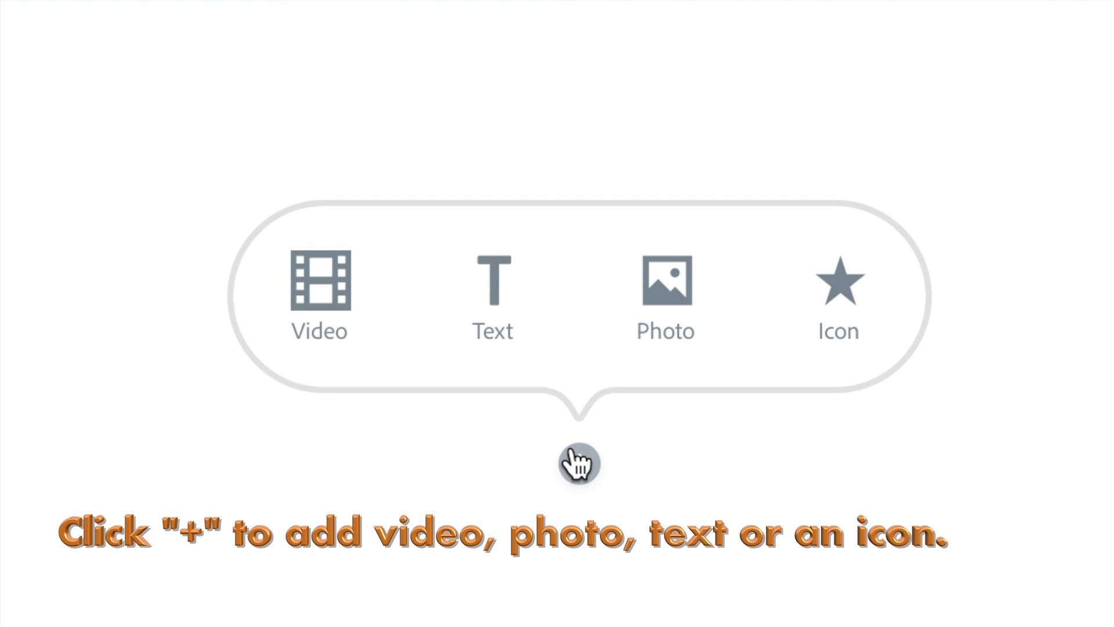
{"action": "mouse_move", "coordinate": [623, 523]}
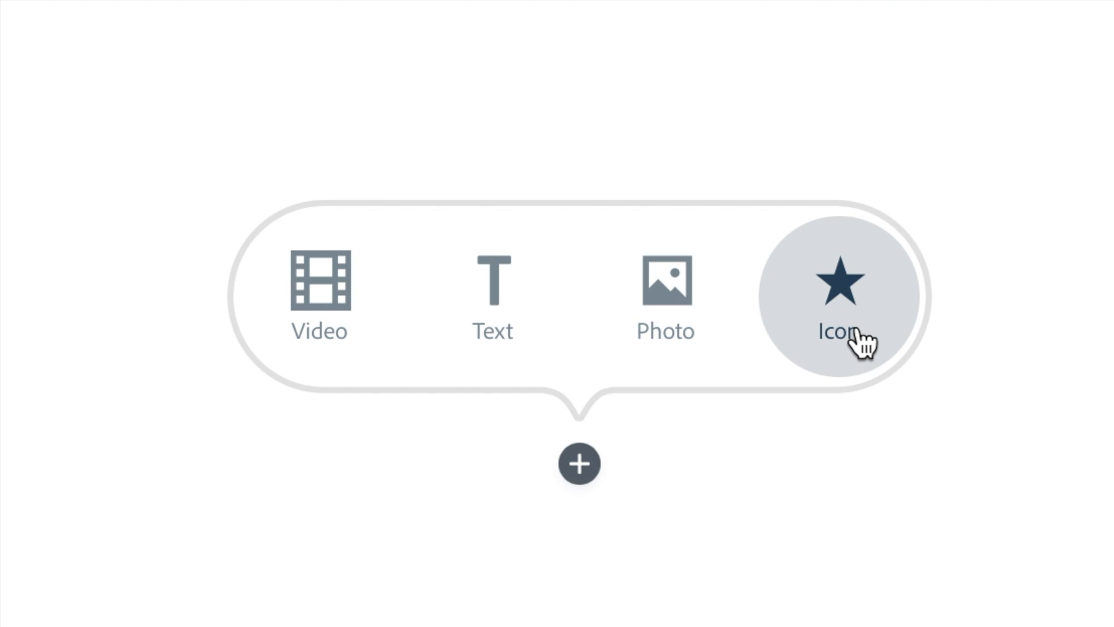
{"action": "mouse_move", "coordinate": [784, 387]}
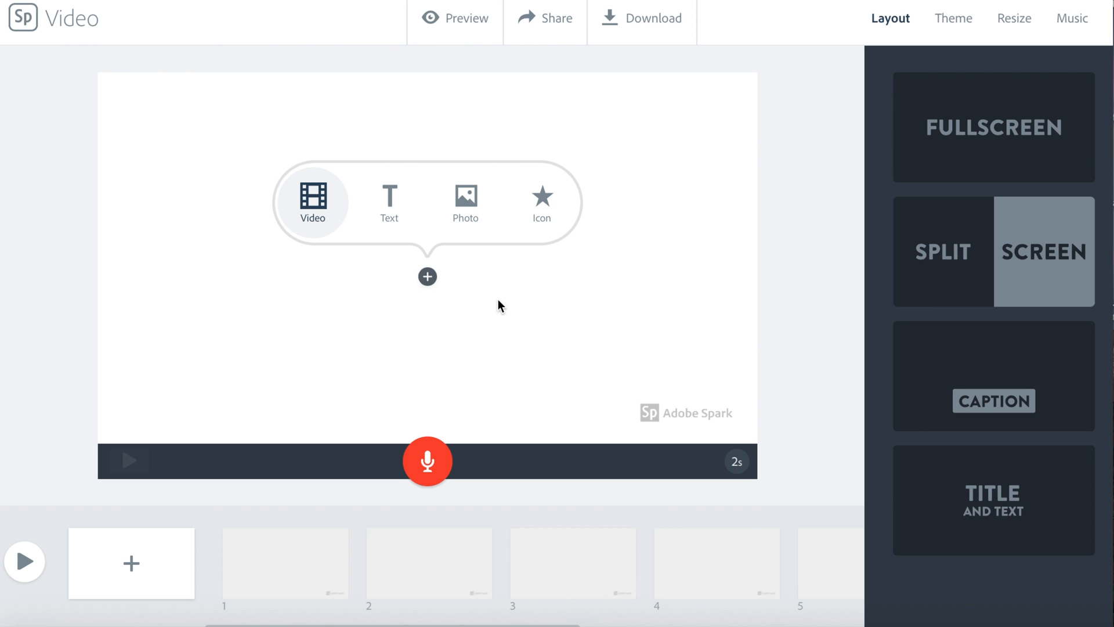
{"action": "mouse_move", "coordinate": [375, 243]}
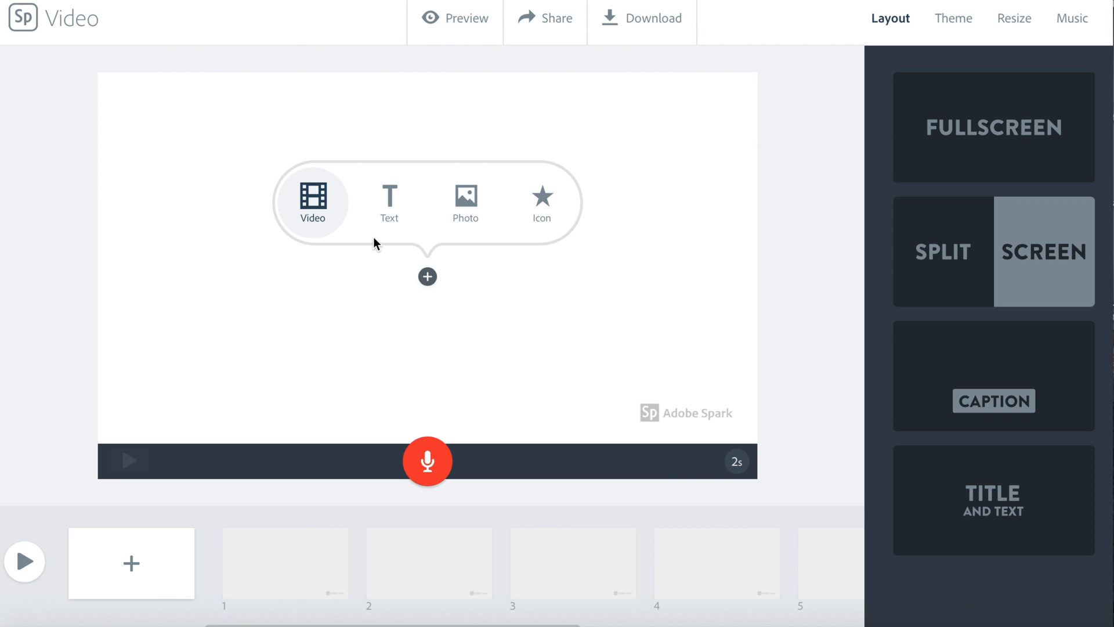
{"action": "mouse_move", "coordinate": [388, 203]}
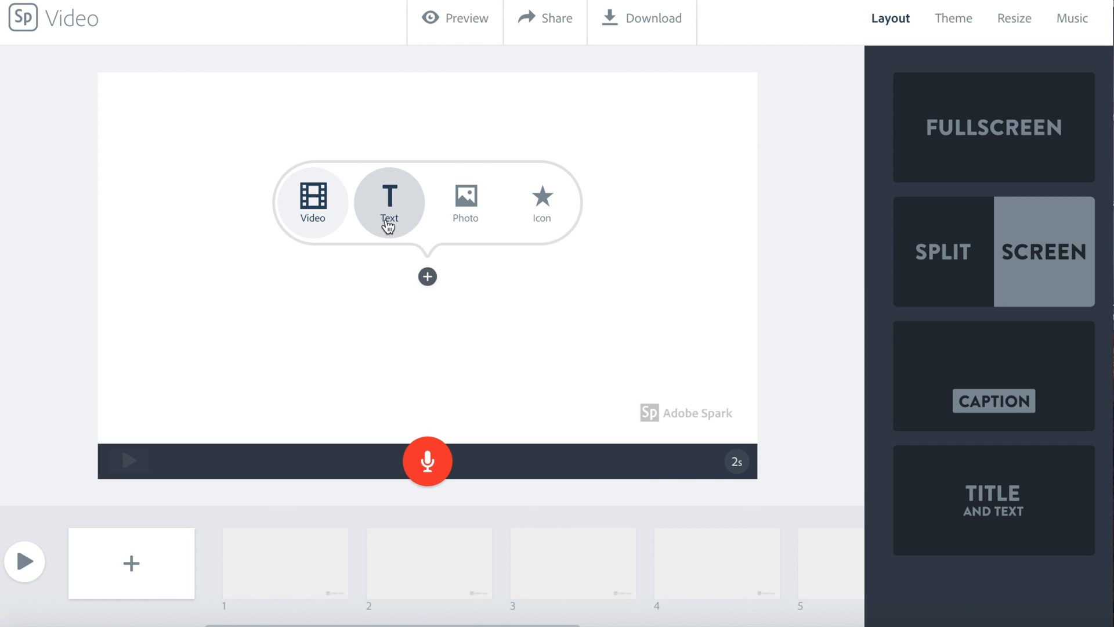
{"action": "mouse_move", "coordinate": [392, 231]}
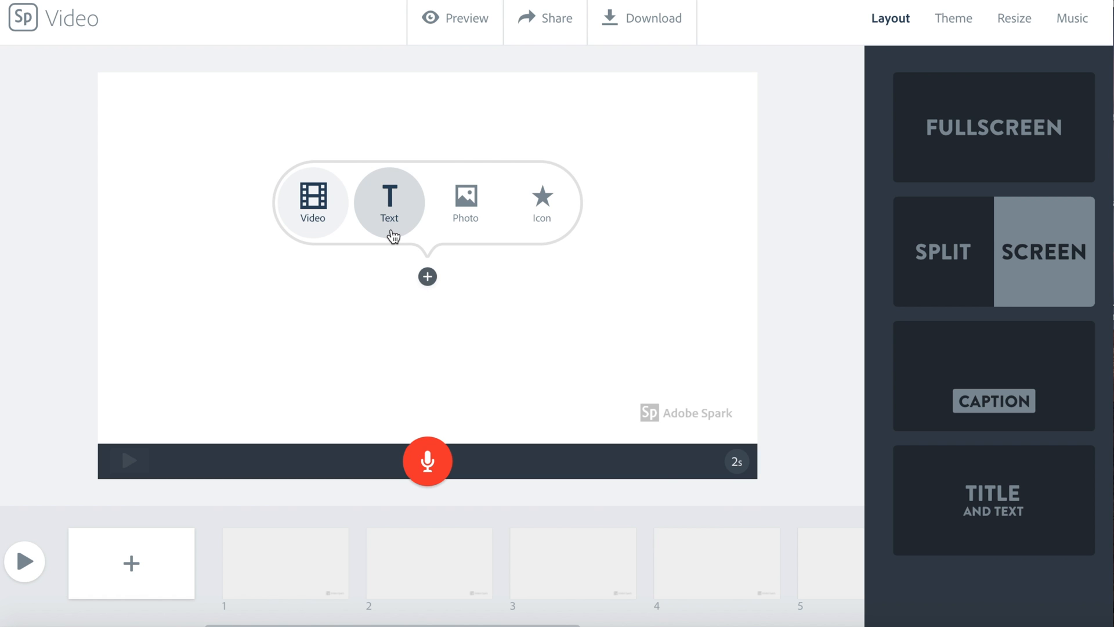
Step: Add an 'Introduction:' text title to slide 1 and settle it at a mid size
{"action": "left_click", "coordinate": [388, 199]}
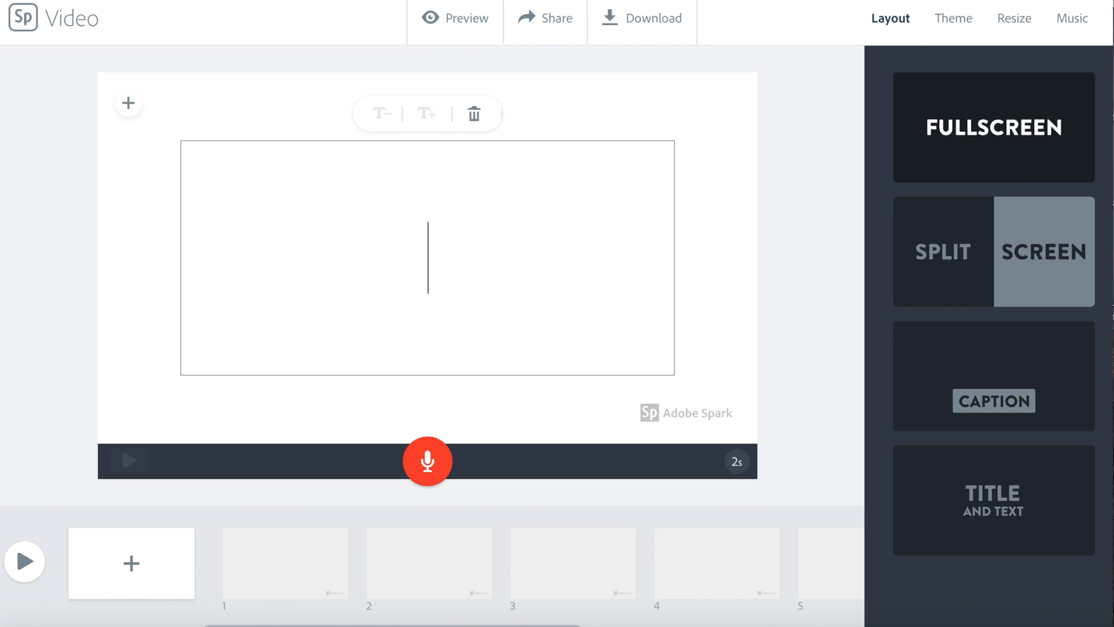
{"action": "type", "text": "Introduction:"}
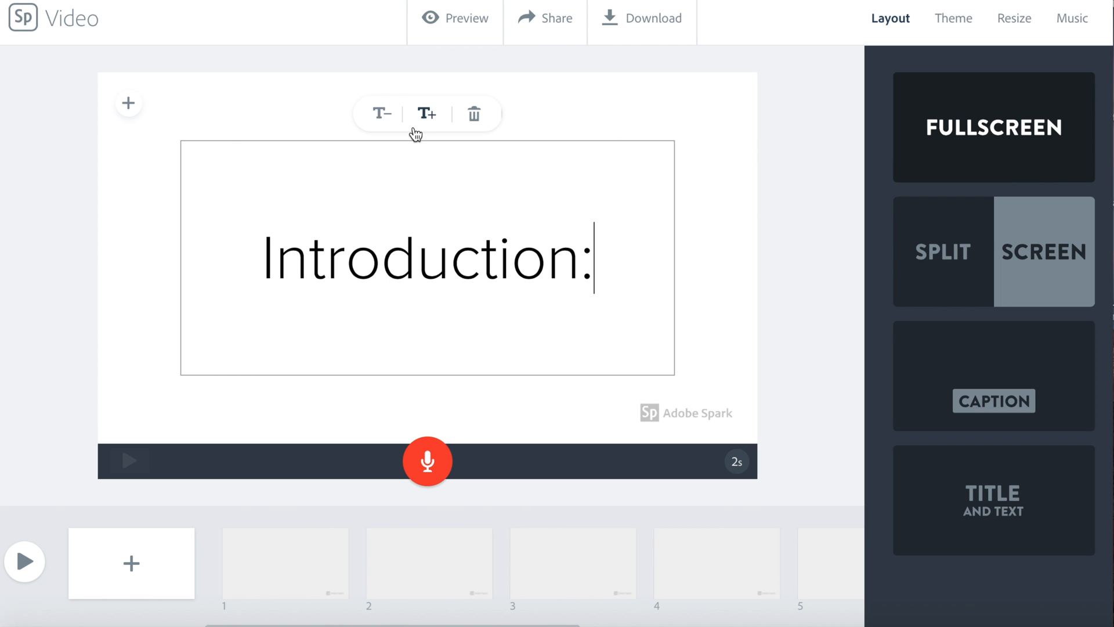
{"action": "mouse_move", "coordinate": [476, 133]}
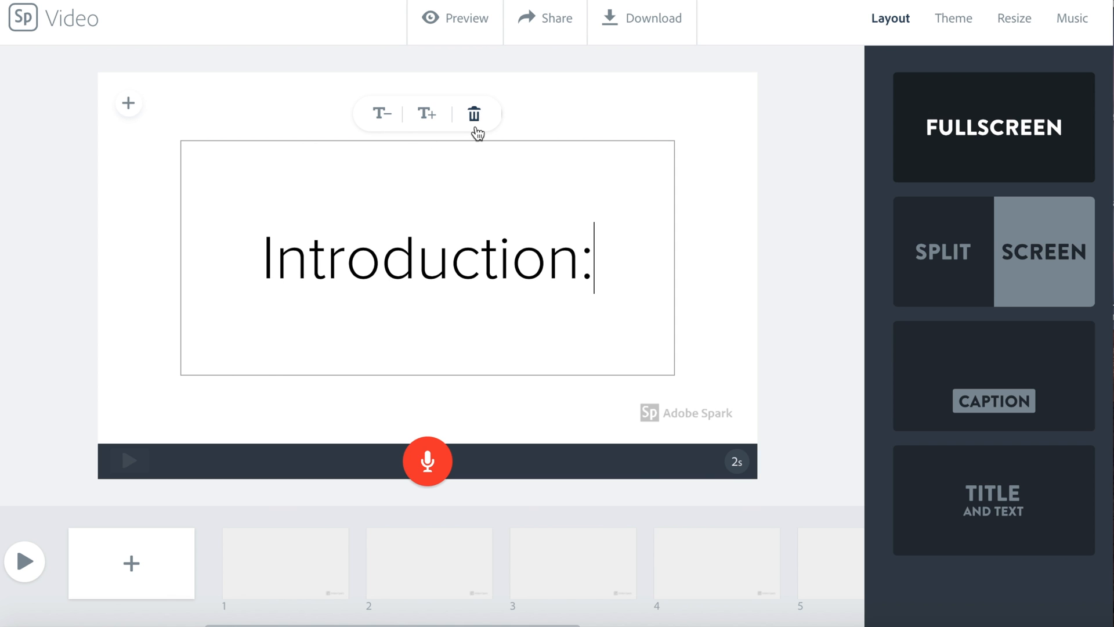
{"action": "left_click", "coordinate": [381, 113]}
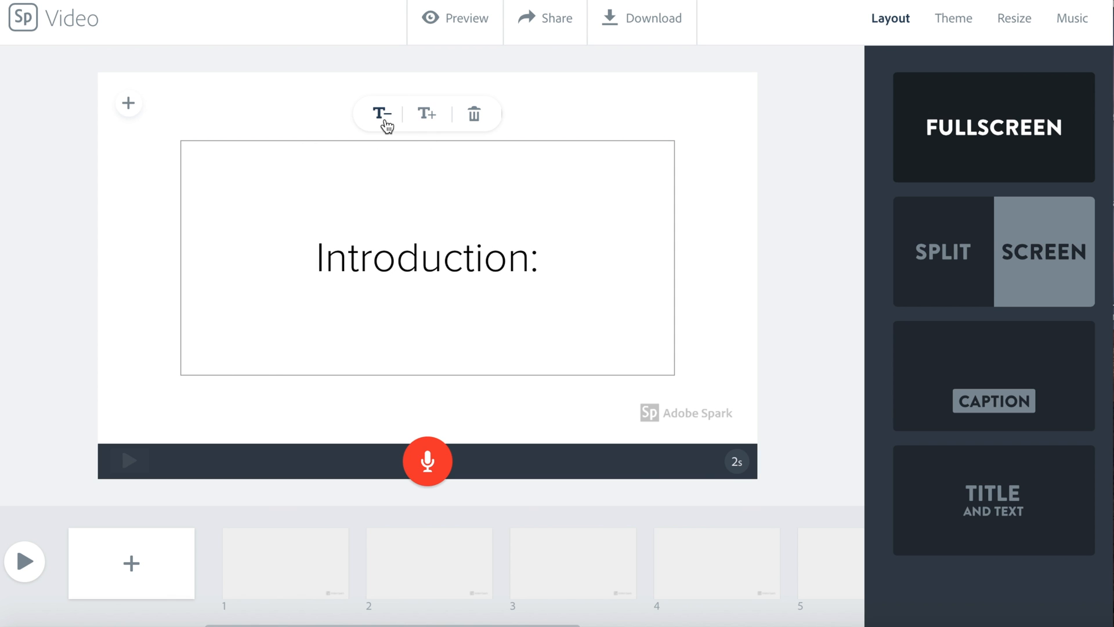
{"action": "left_click", "coordinate": [427, 114]}
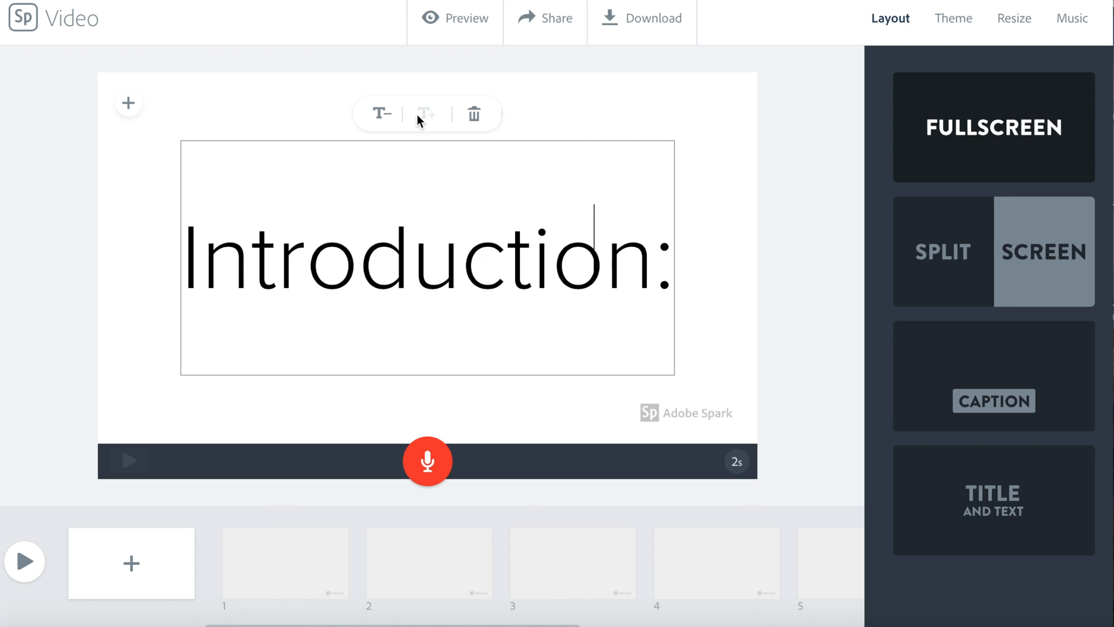
{"action": "left_click", "coordinate": [380, 114]}
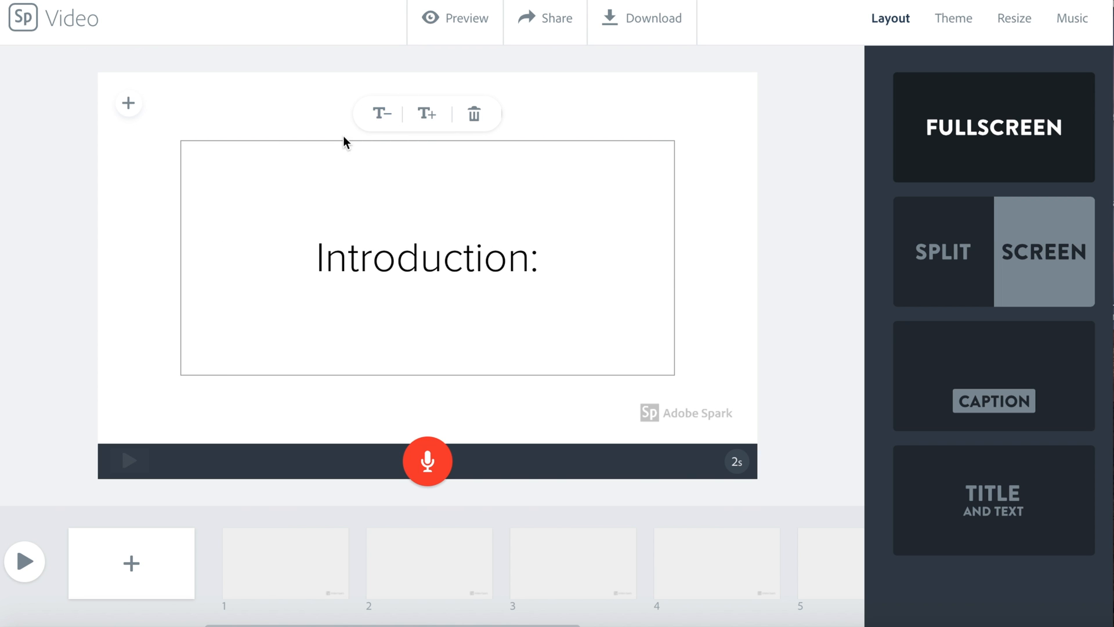
Step: Open the photo-adding options for slide 1's background
{"action": "left_click", "coordinate": [129, 103]}
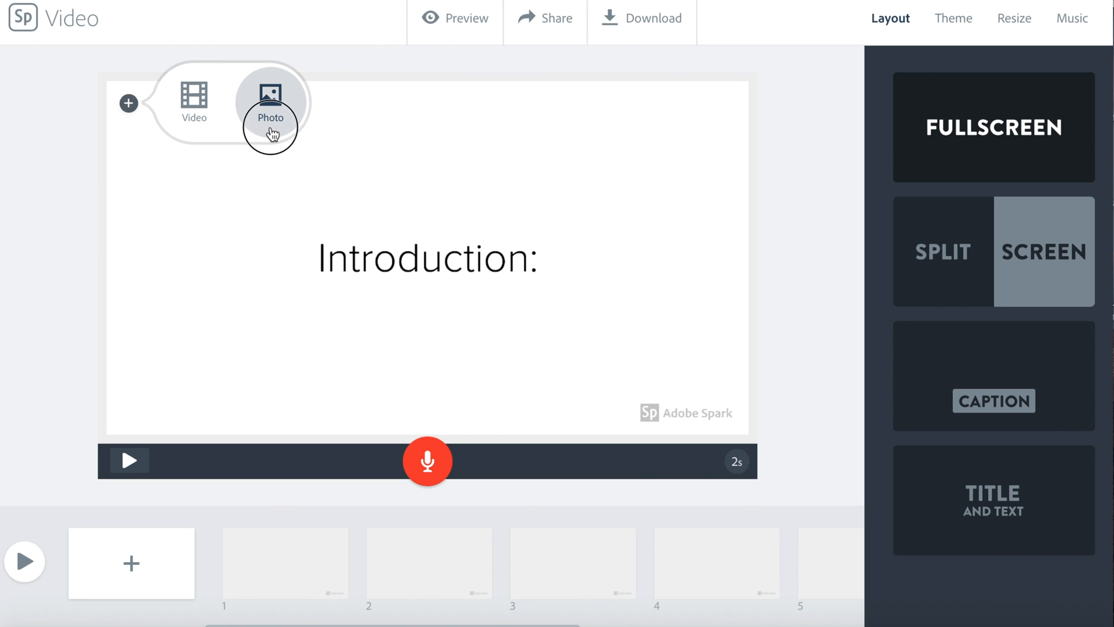
{"action": "left_click", "coordinate": [270, 99]}
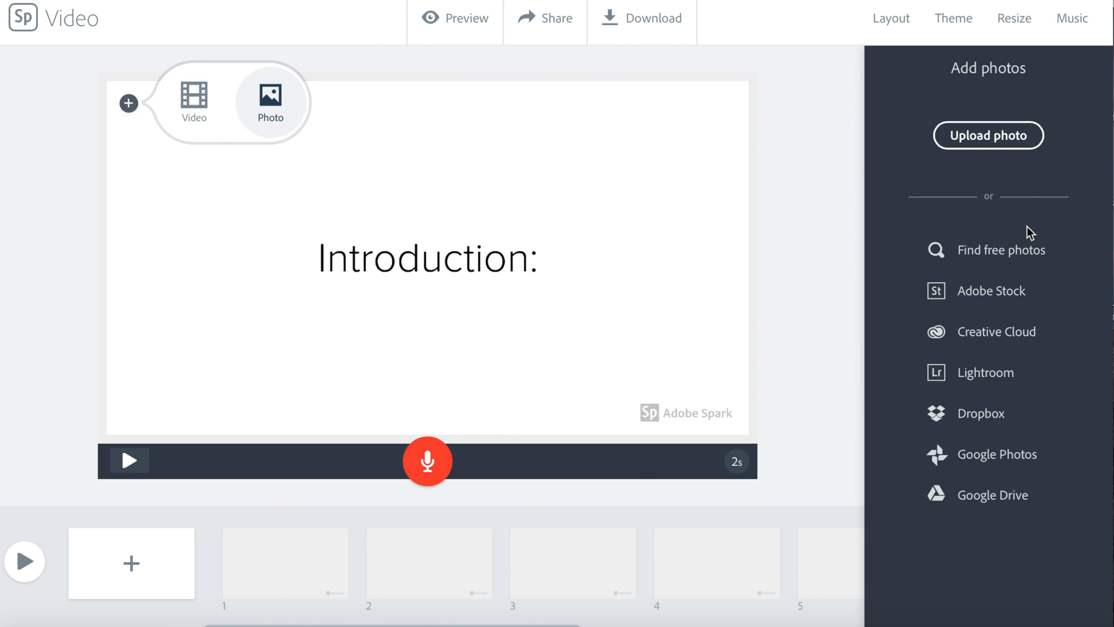
{"action": "mouse_move", "coordinate": [1001, 249]}
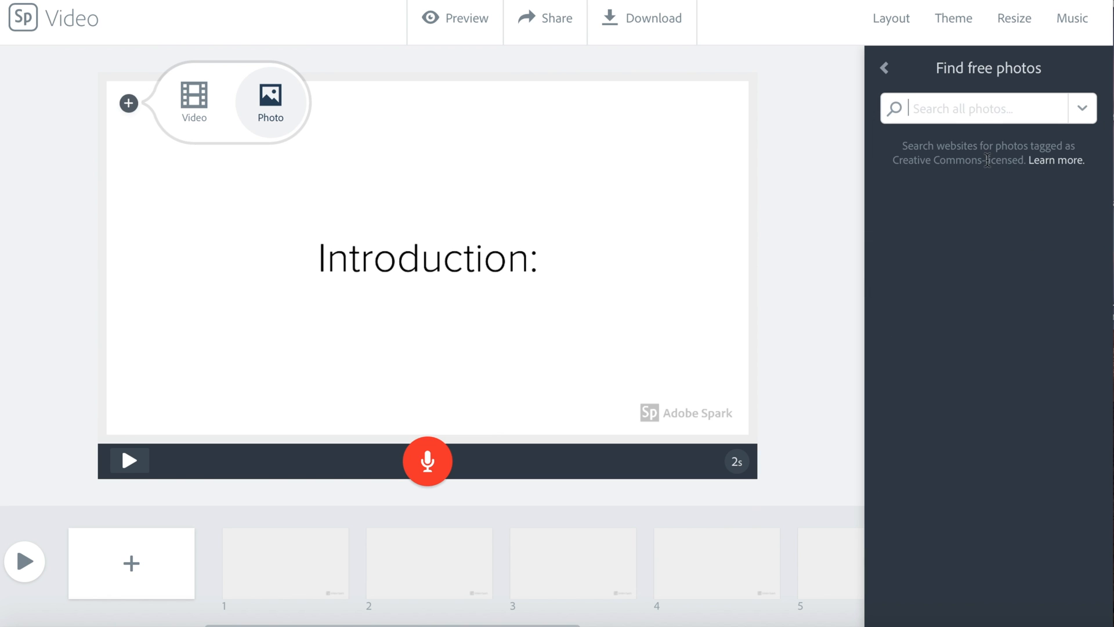
{"action": "mouse_move", "coordinate": [987, 112]}
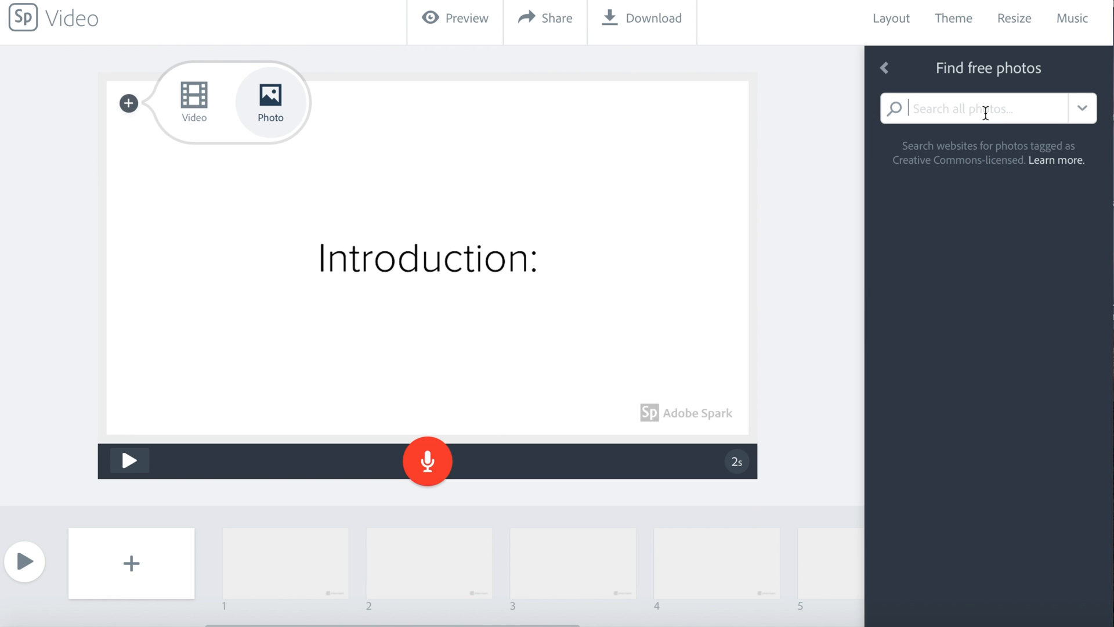
Step: Search free photos for 'globe' and set the globe map photo as background
{"action": "type", "text": "globe"}
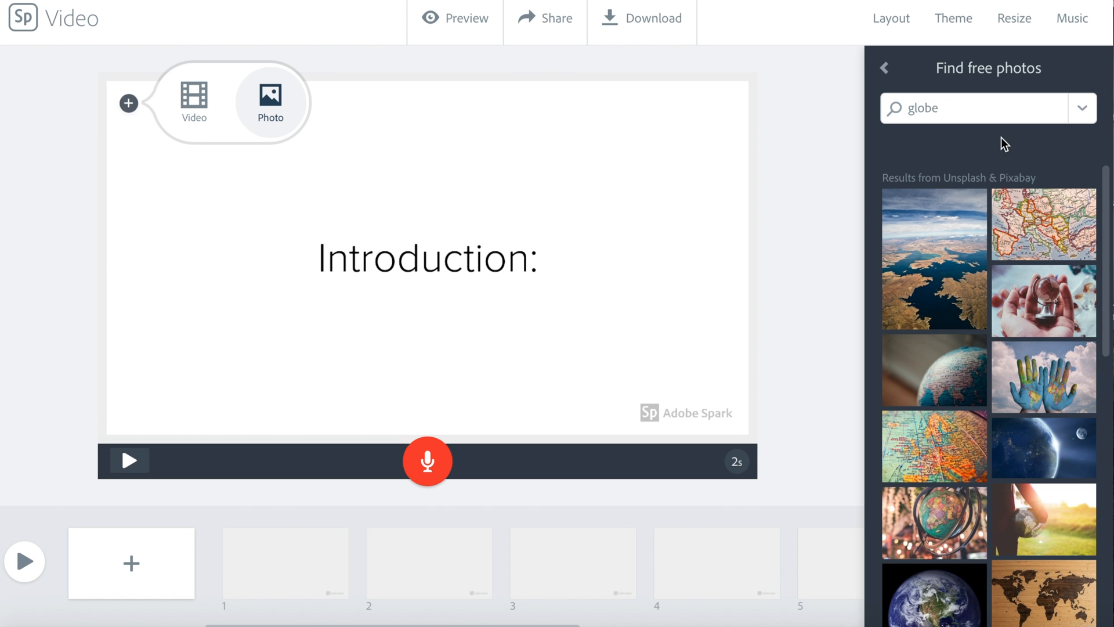
{"action": "mouse_move", "coordinate": [1021, 256]}
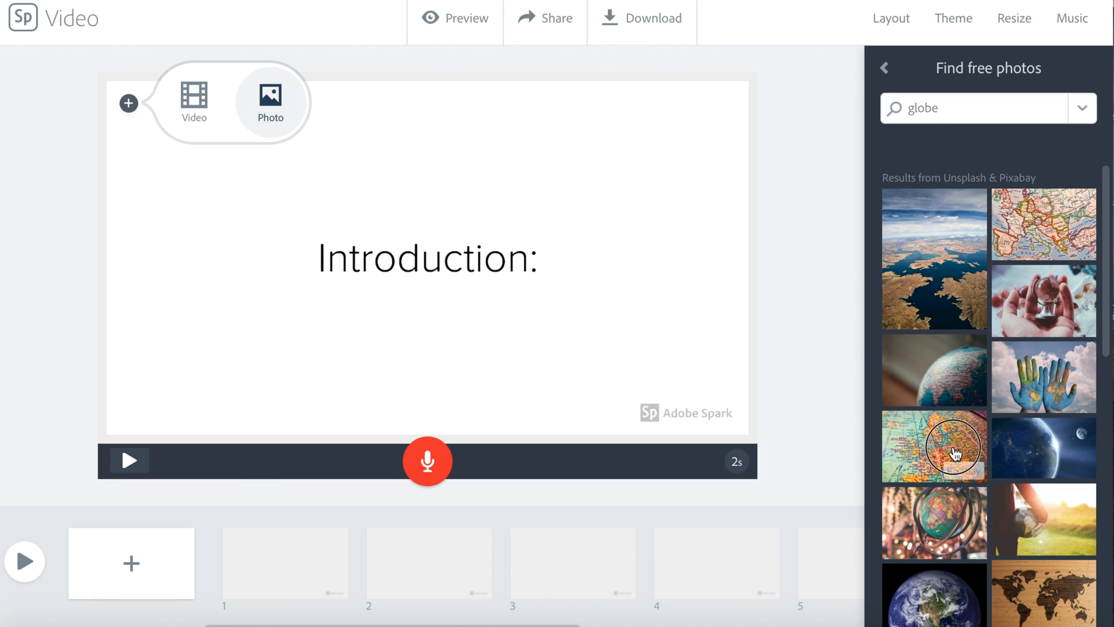
{"action": "left_click", "coordinate": [933, 446]}
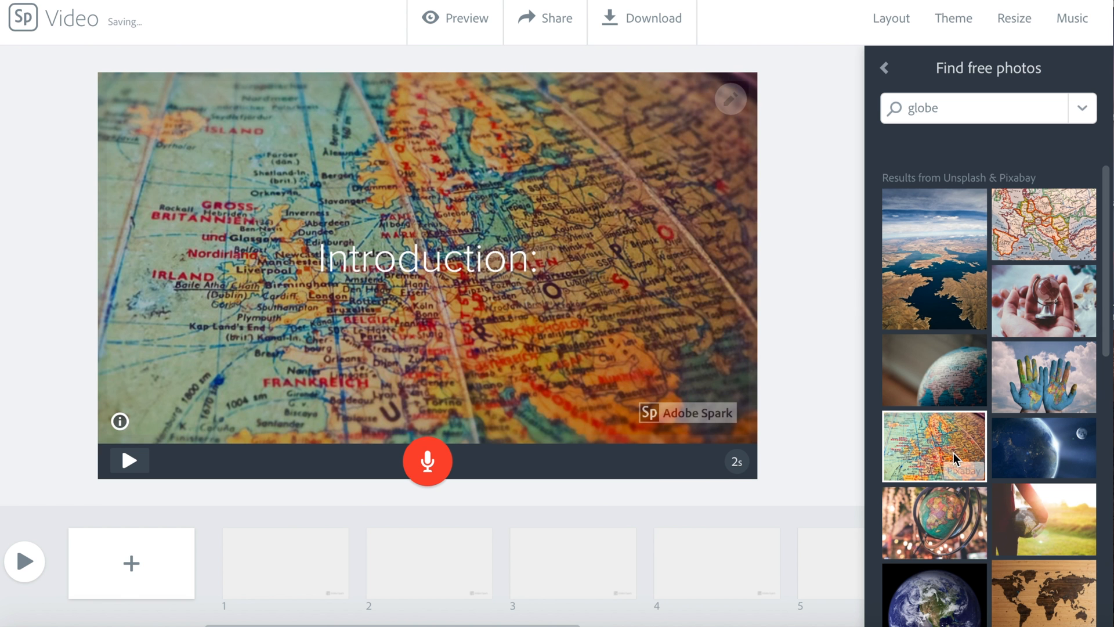
{"action": "mouse_move", "coordinate": [819, 268]}
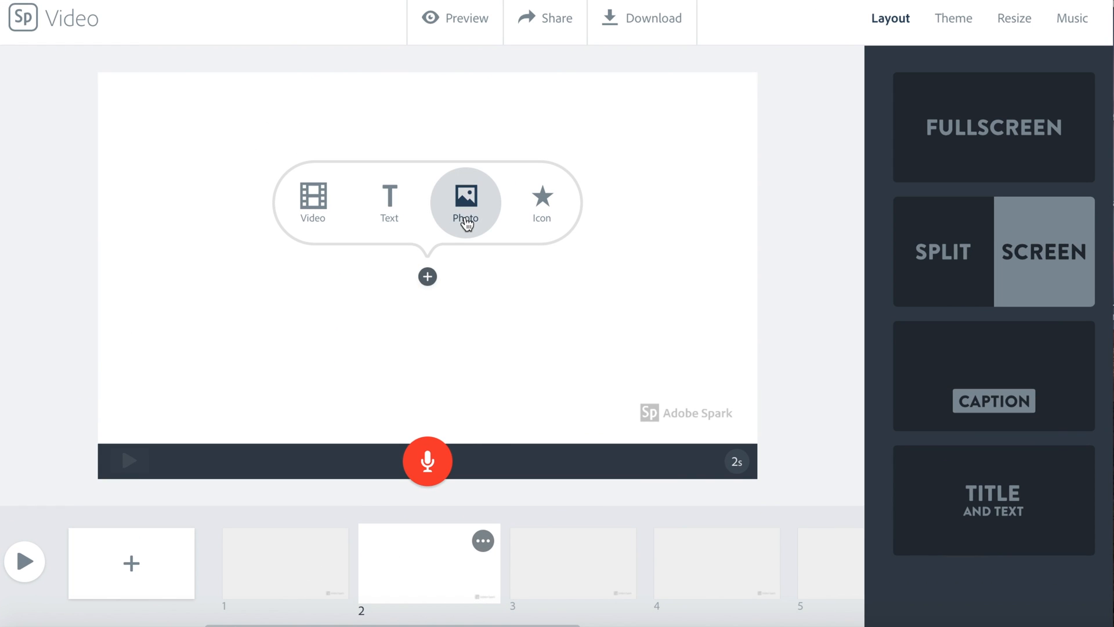
Step: Start adding a photo to slide 2 and choose Adobe Stock as the source
{"action": "left_click", "coordinate": [465, 202]}
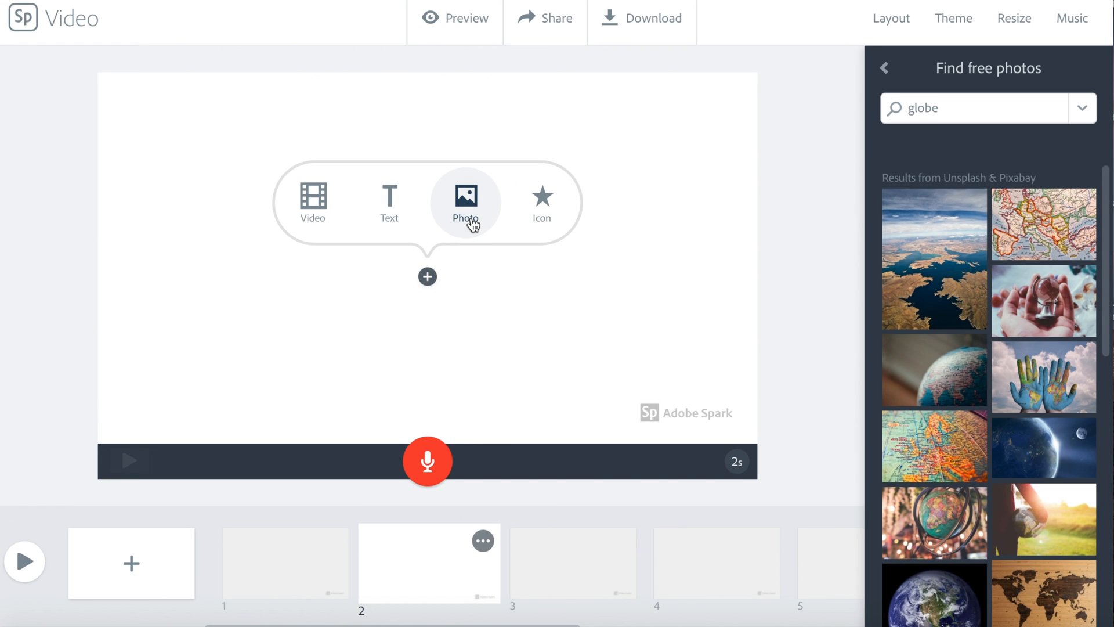
{"action": "left_click", "coordinate": [885, 67]}
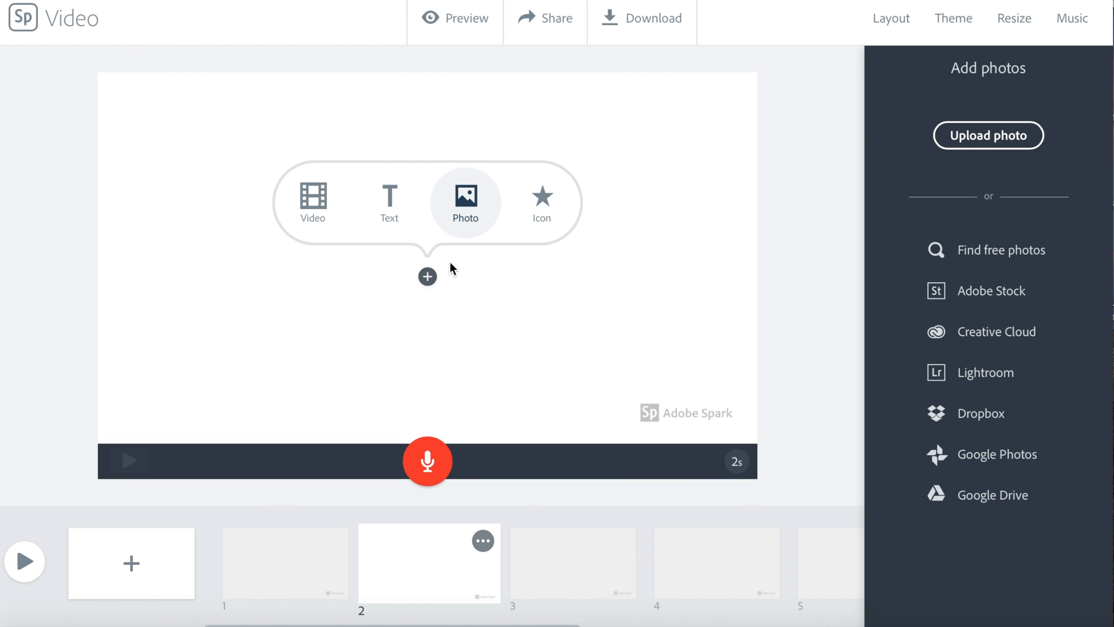
{"action": "mouse_move", "coordinate": [995, 332]}
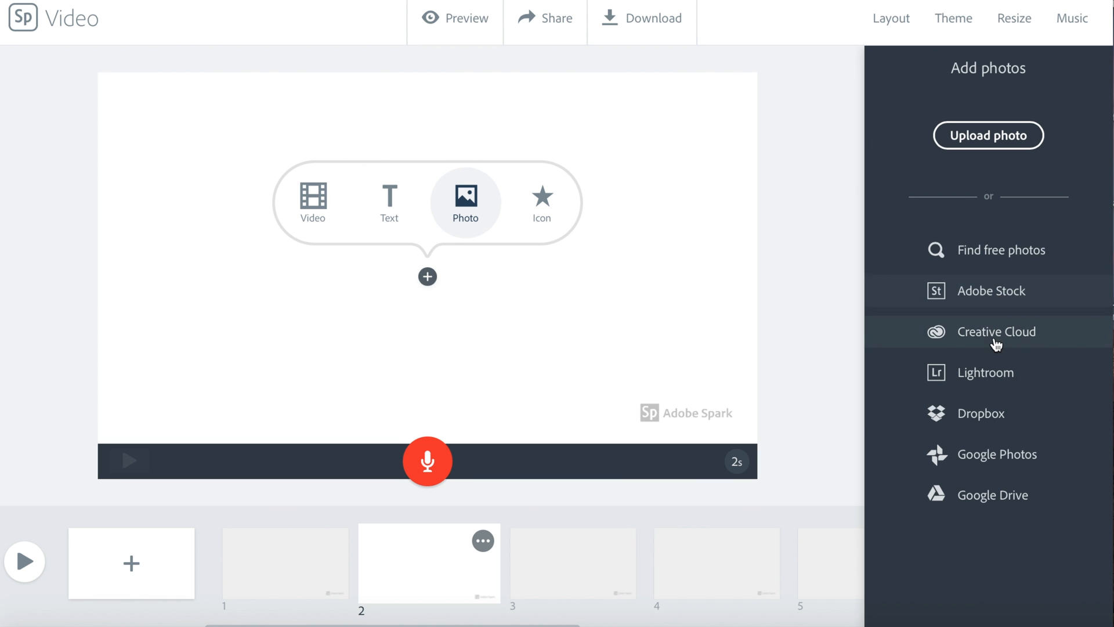
{"action": "mouse_move", "coordinate": [977, 295]}
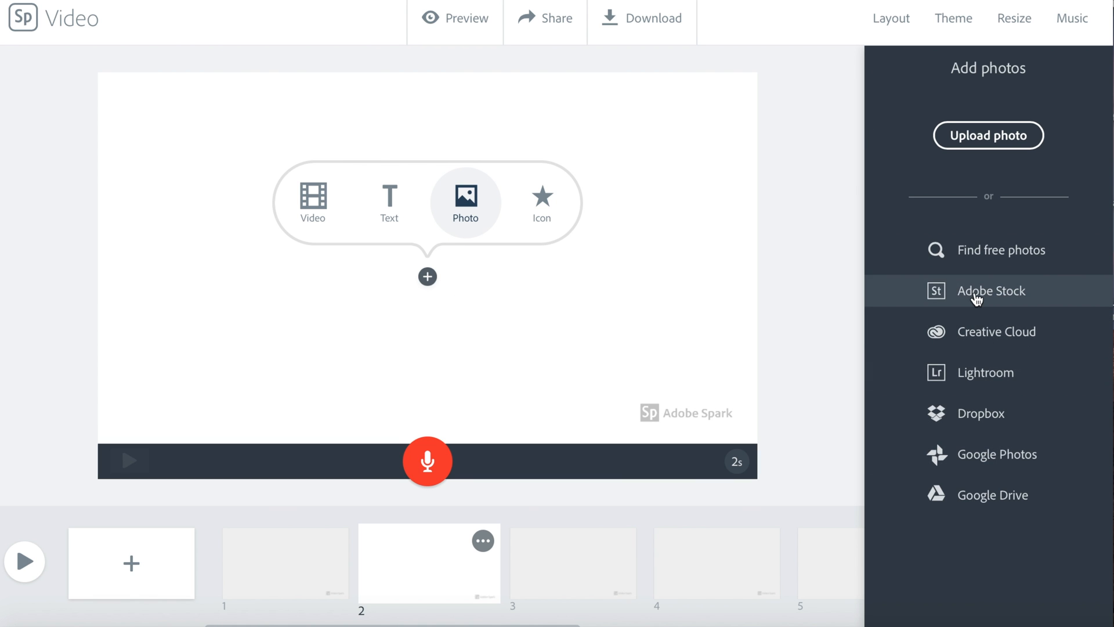
{"action": "left_click", "coordinate": [990, 290]}
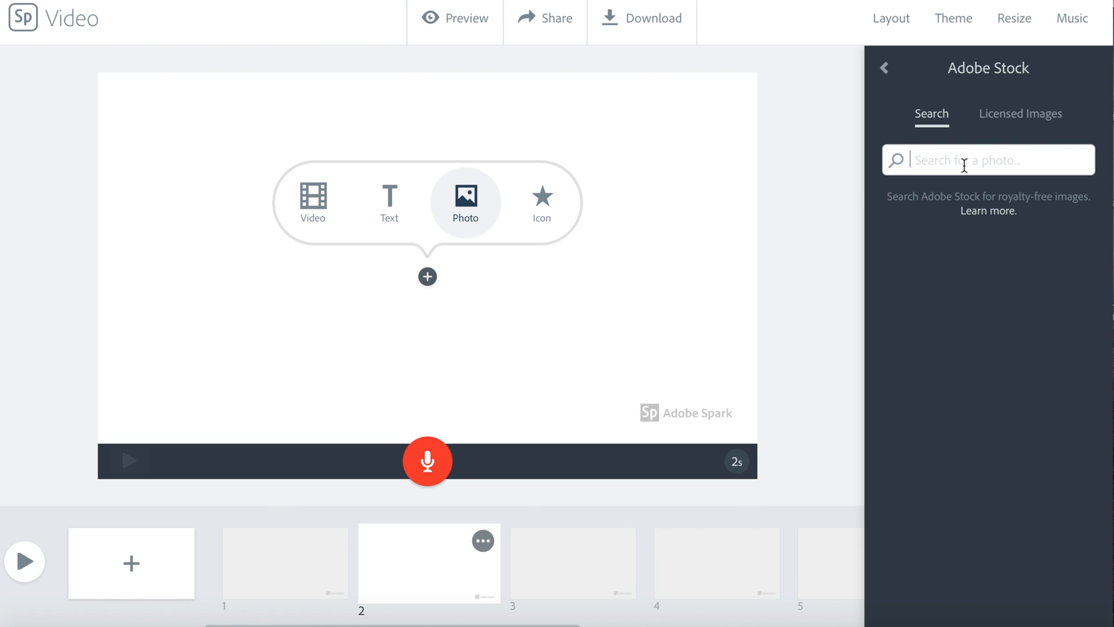
Step: Search Adobe Stock for 'Asia' and place the rice-field basket carrier photo
{"action": "type", "text": "Asia"}
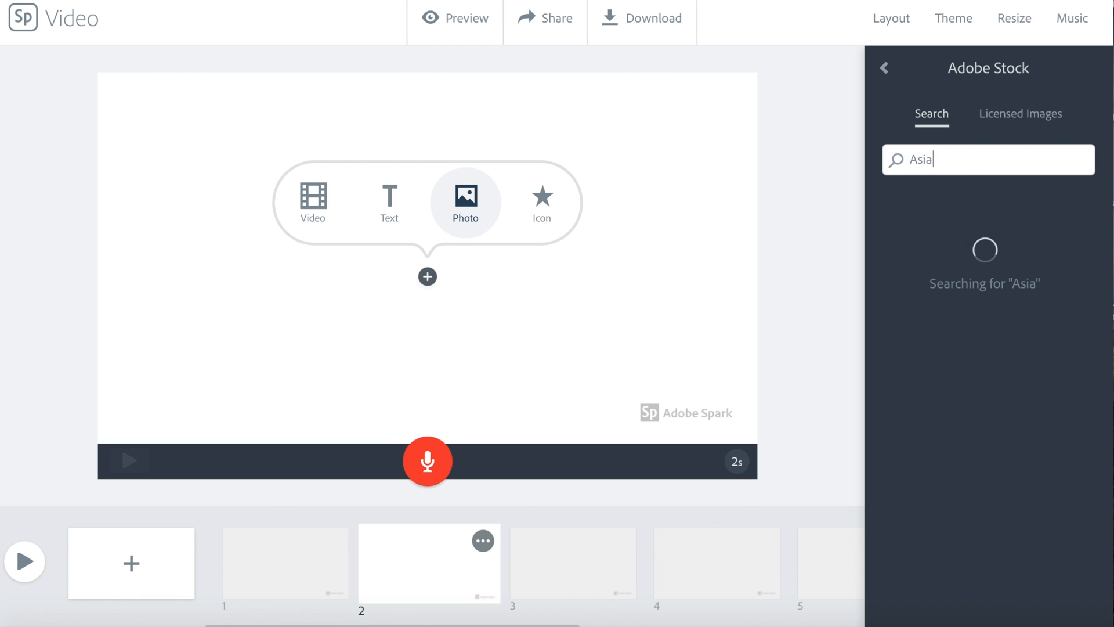
{"action": "mouse_move", "coordinate": [990, 209]}
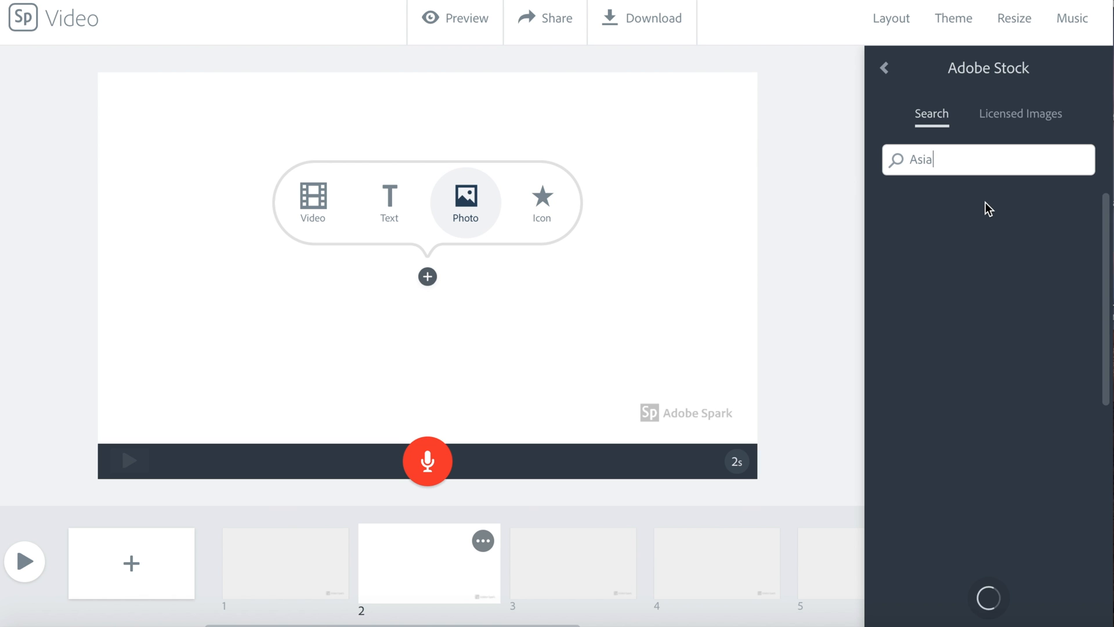
{"action": "key", "text": "Return"}
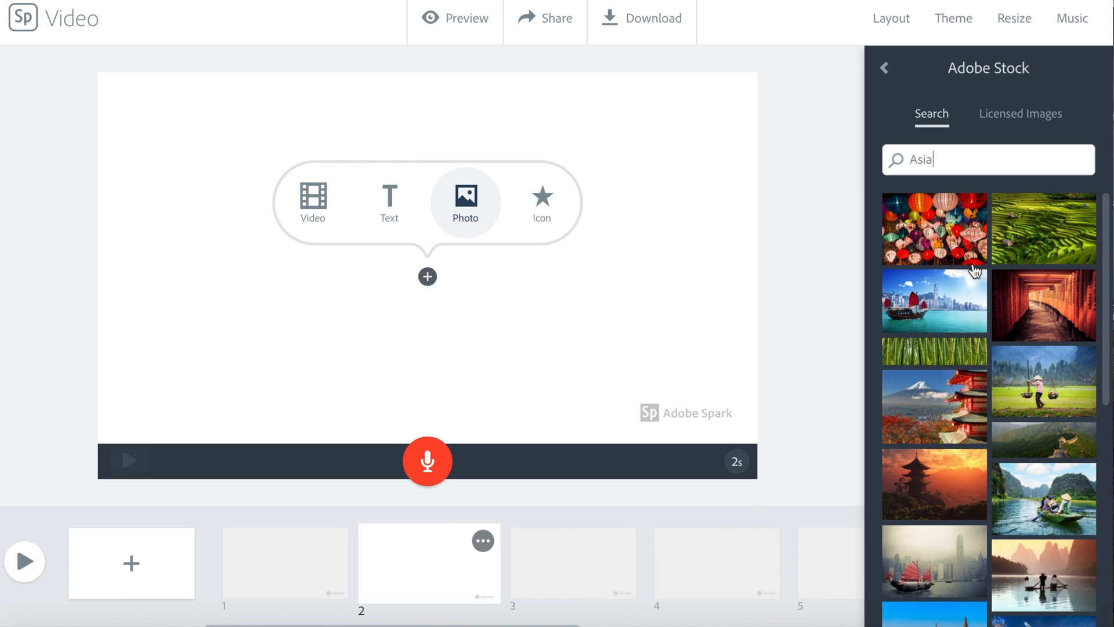
{"action": "mouse_move", "coordinate": [1010, 404]}
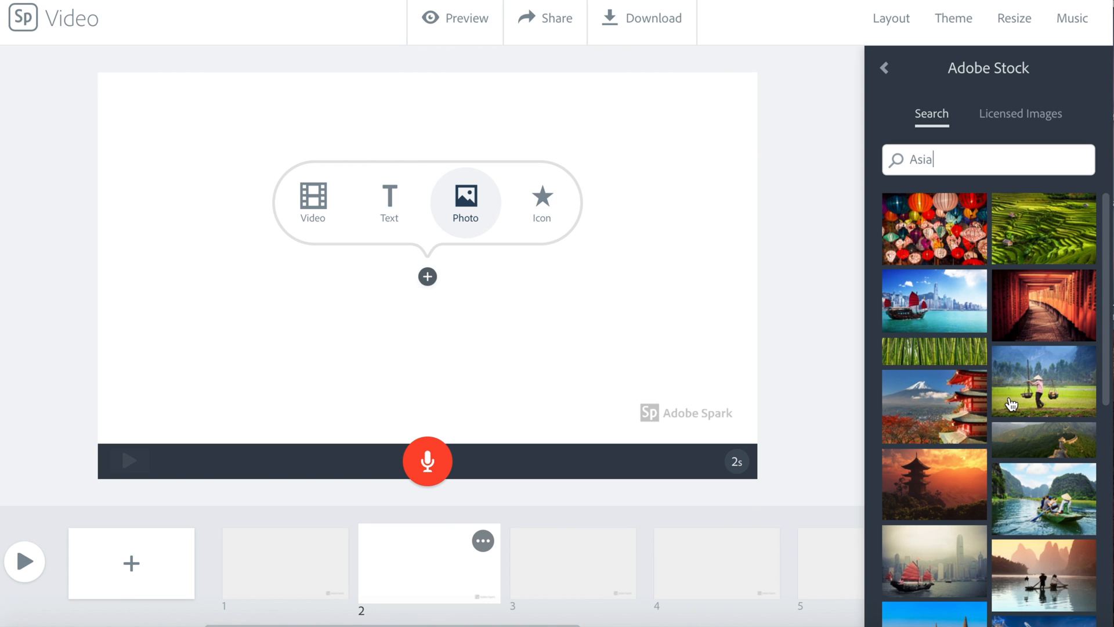
{"action": "mouse_move", "coordinate": [1026, 521]}
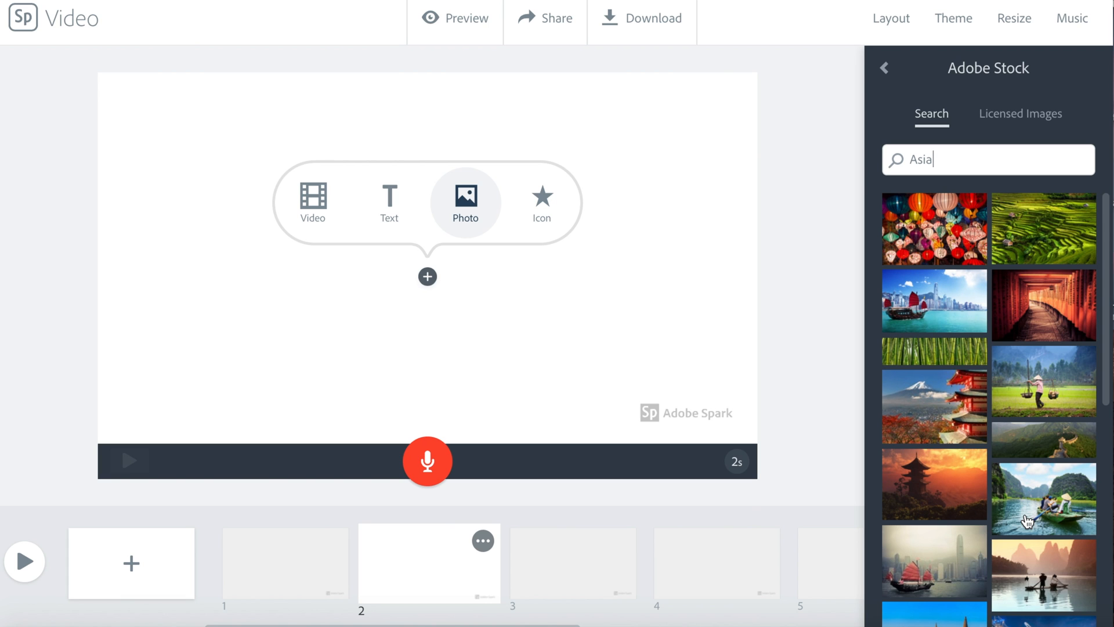
{"action": "left_click", "coordinate": [1045, 497]}
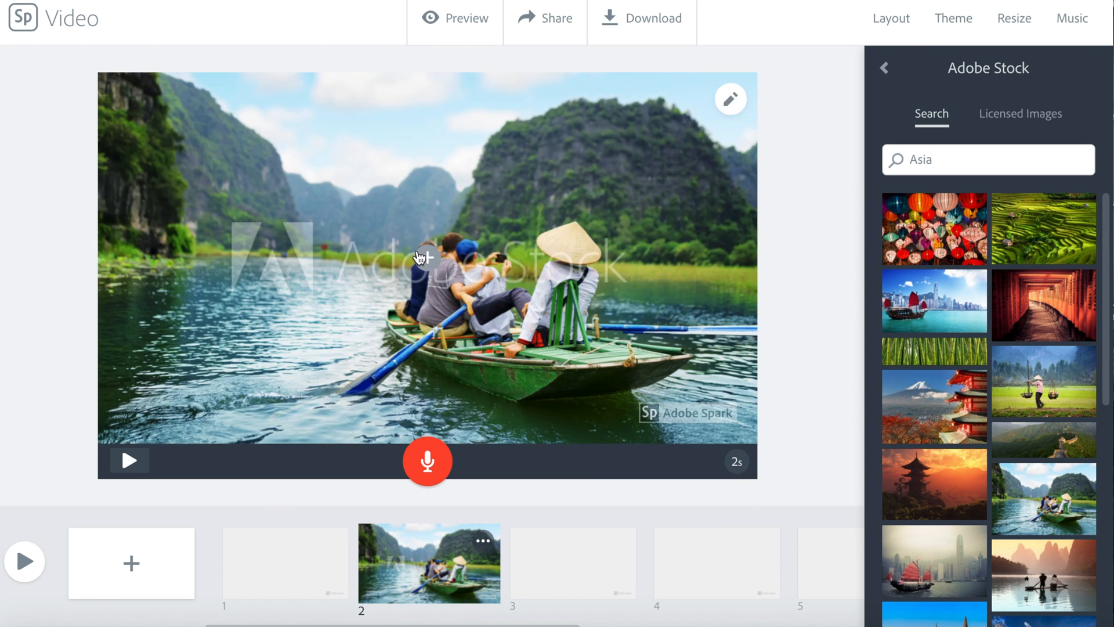
{"action": "mouse_move", "coordinate": [1061, 424]}
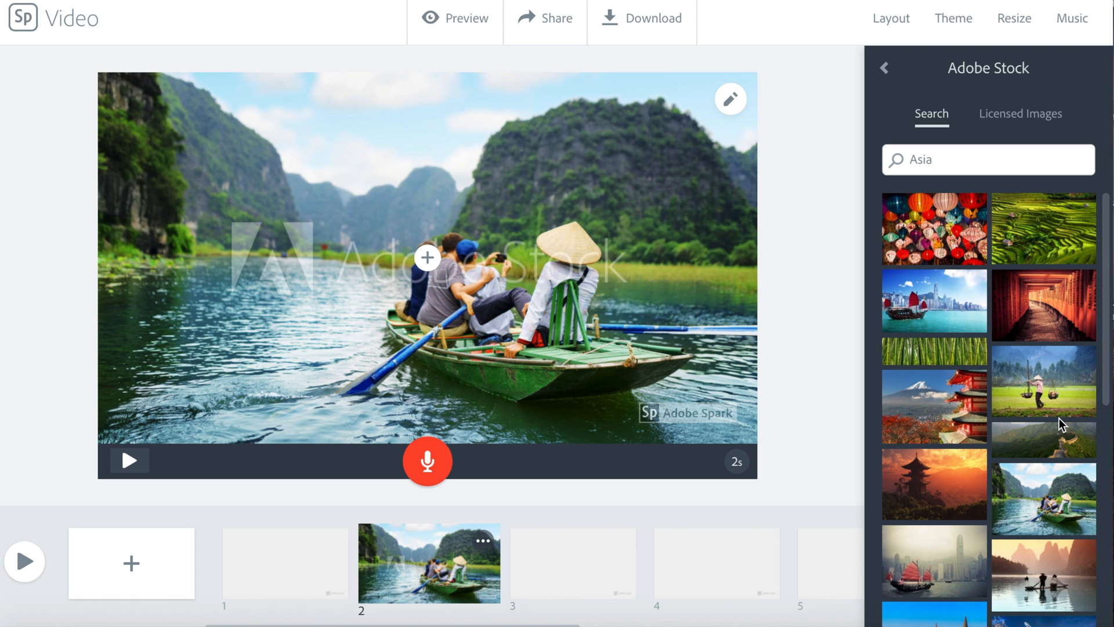
{"action": "mouse_move", "coordinate": [1052, 383]}
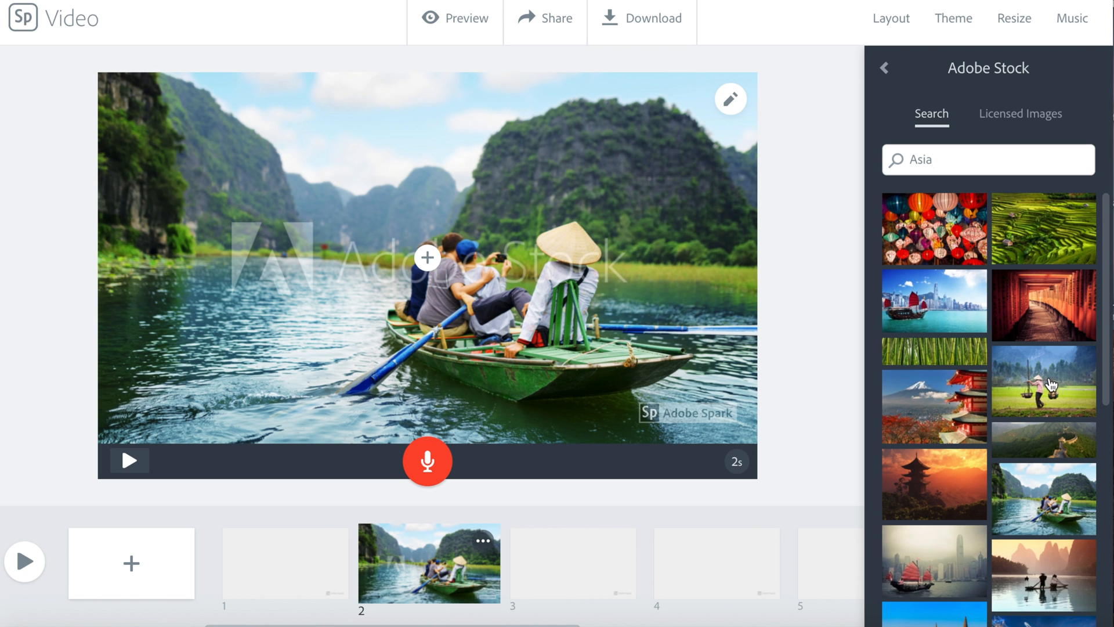
{"action": "left_click", "coordinate": [1043, 380]}
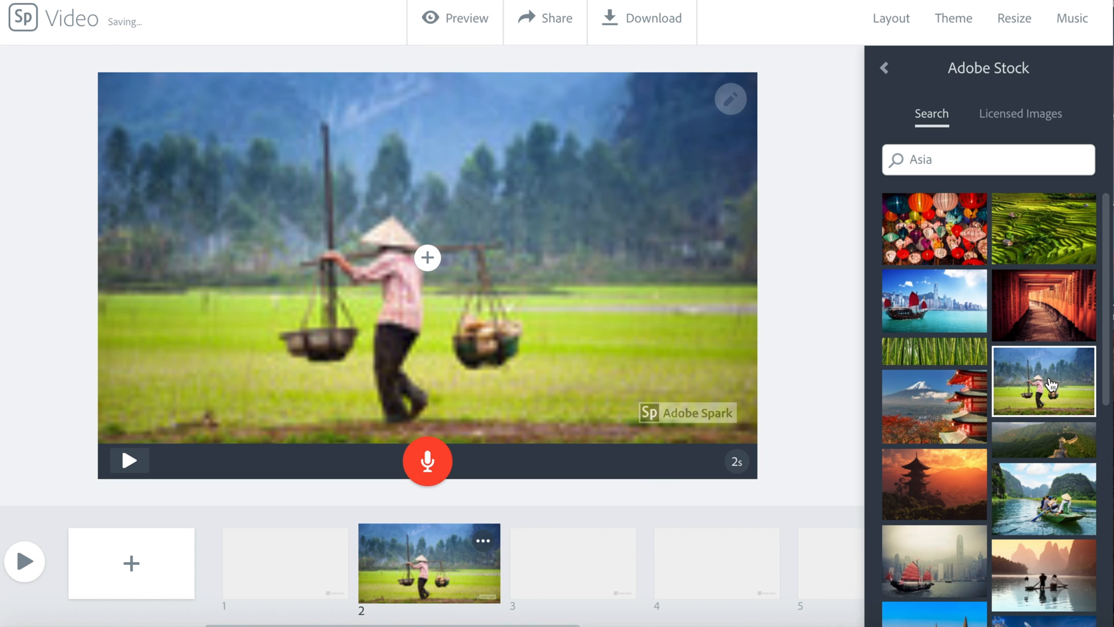
{"action": "mouse_move", "coordinate": [841, 260]}
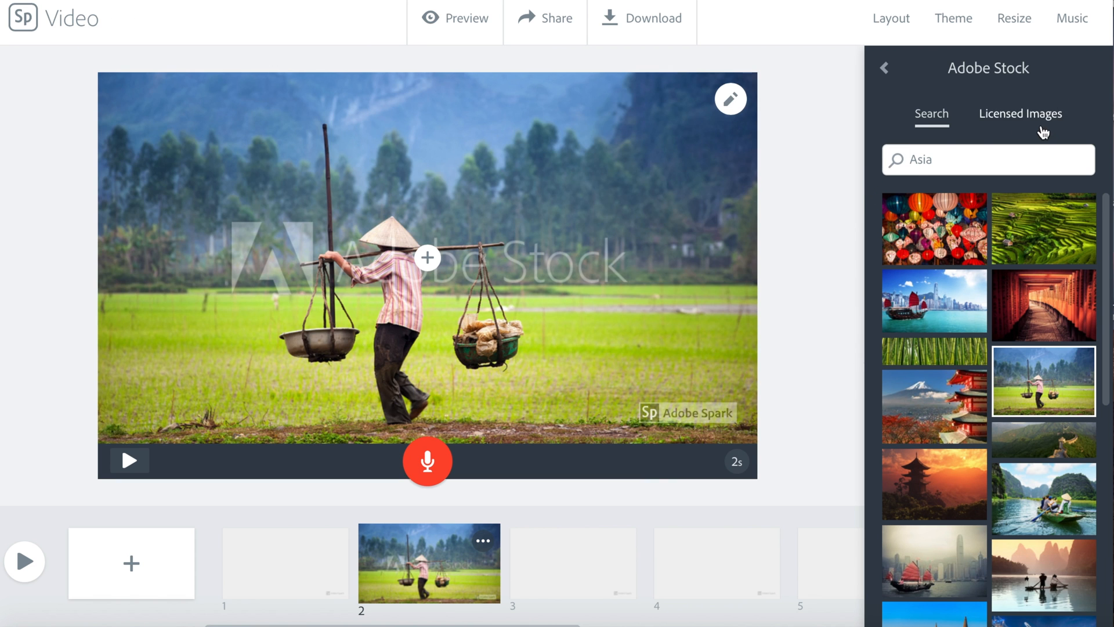
{"action": "mouse_move", "coordinate": [427, 259]}
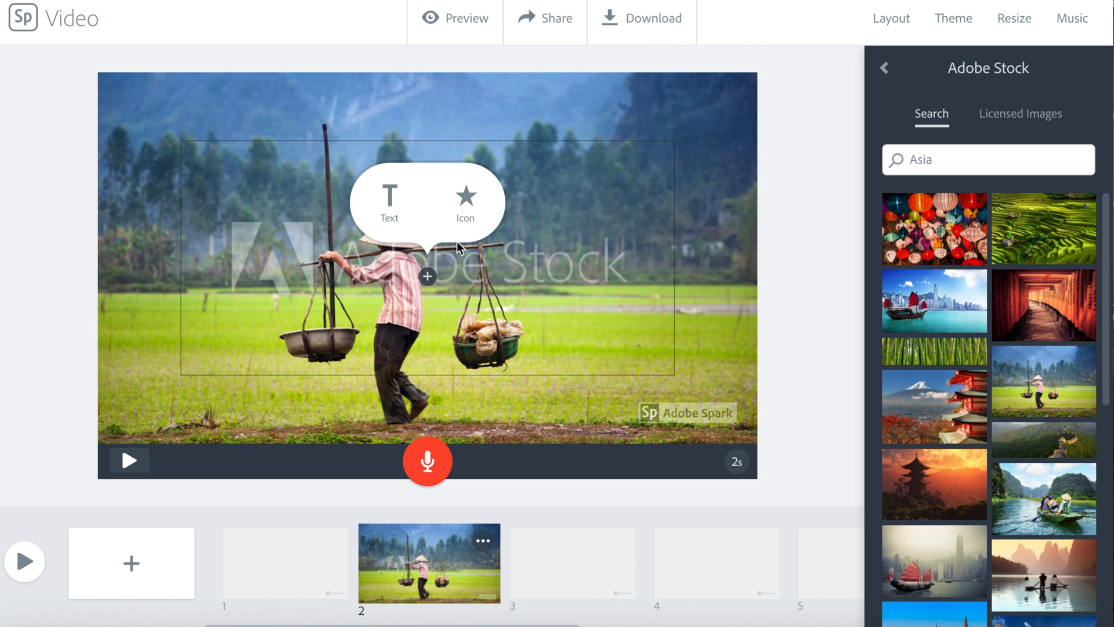
{"action": "mouse_move", "coordinate": [389, 212]}
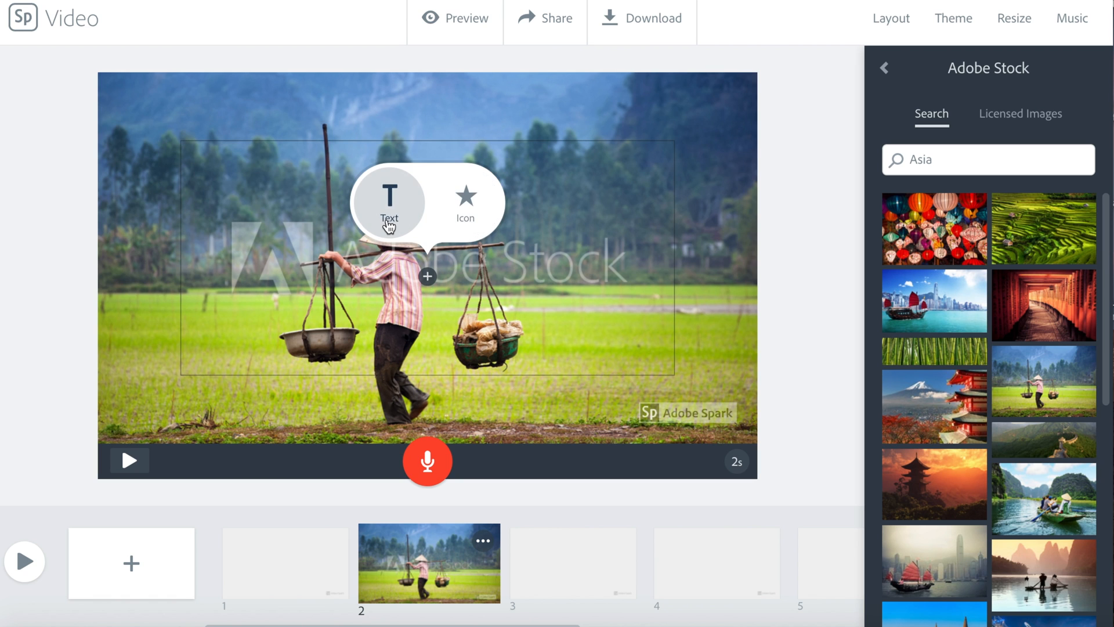
{"action": "mouse_move", "coordinate": [537, 519]}
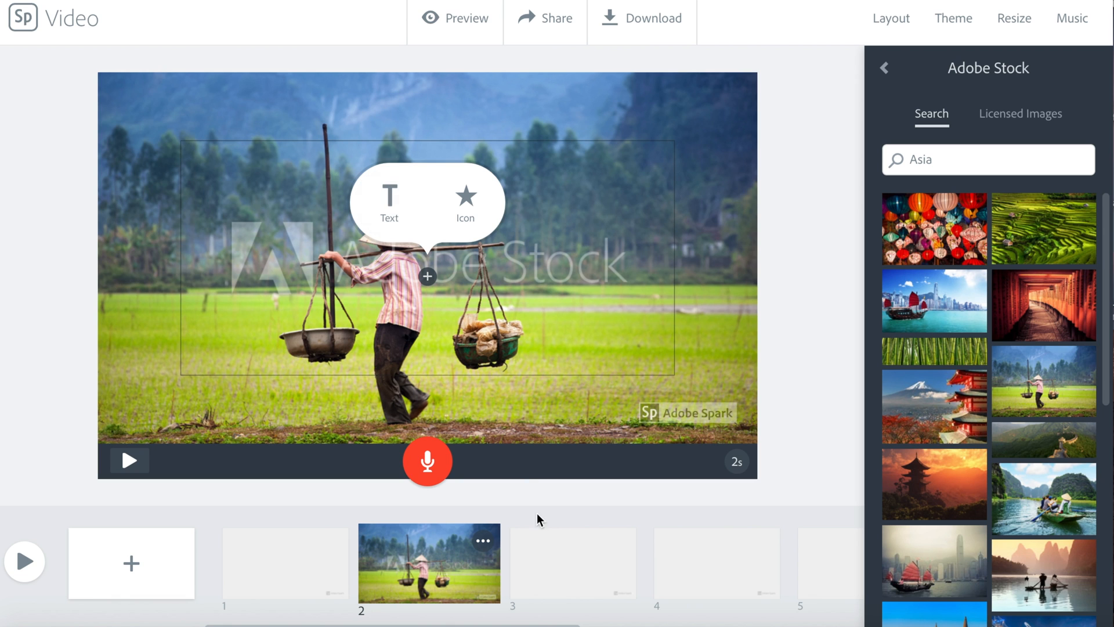
Step: Select the empty slide 3
{"action": "left_click", "coordinate": [891, 18]}
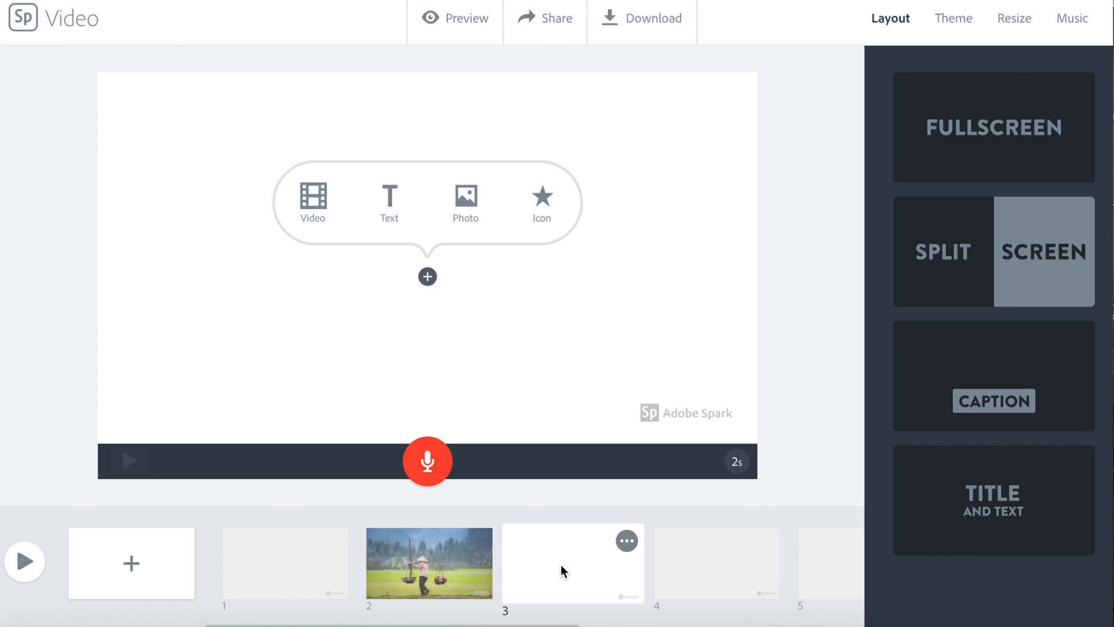
{"action": "mouse_move", "coordinate": [347, 220]}
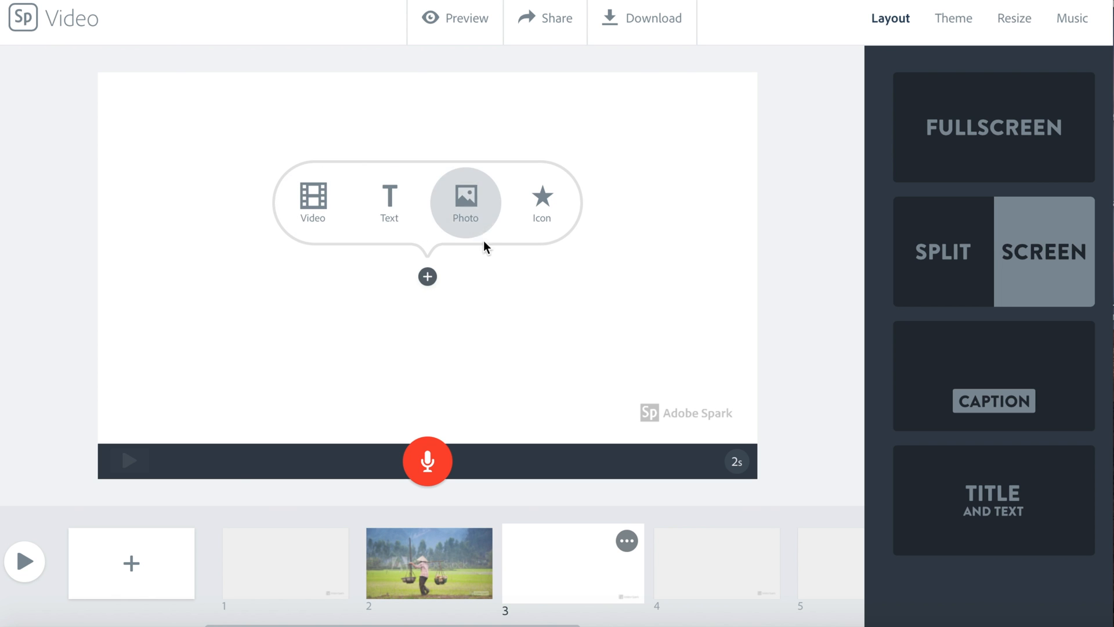
Step: Search icons for 'Europe' to add to slide 3
{"action": "left_click", "coordinate": [541, 201]}
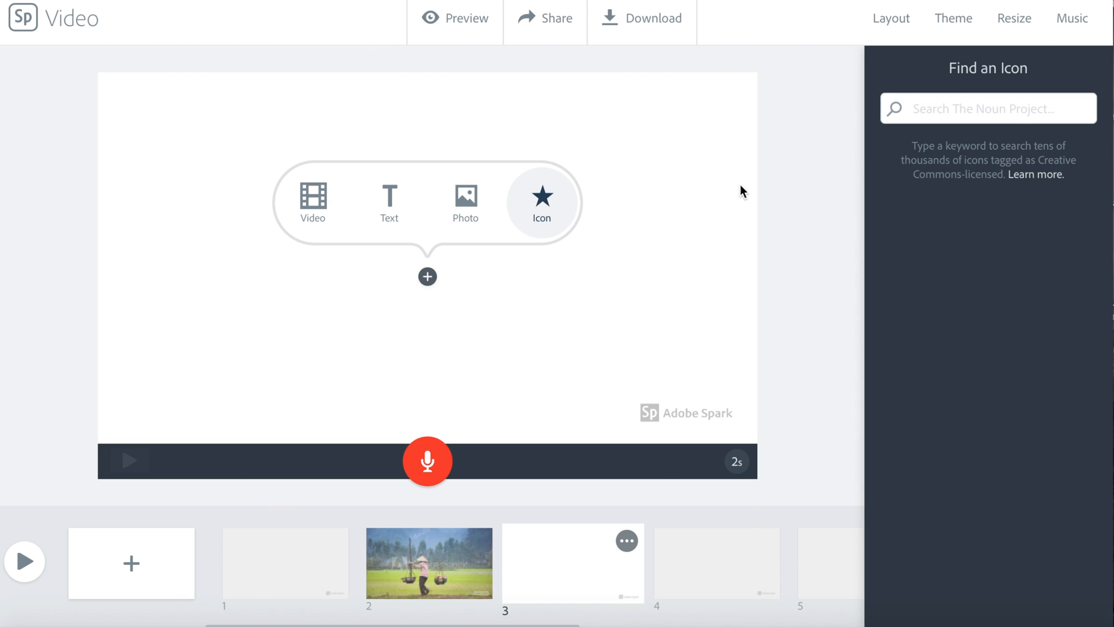
{"action": "left_click", "coordinate": [988, 108]}
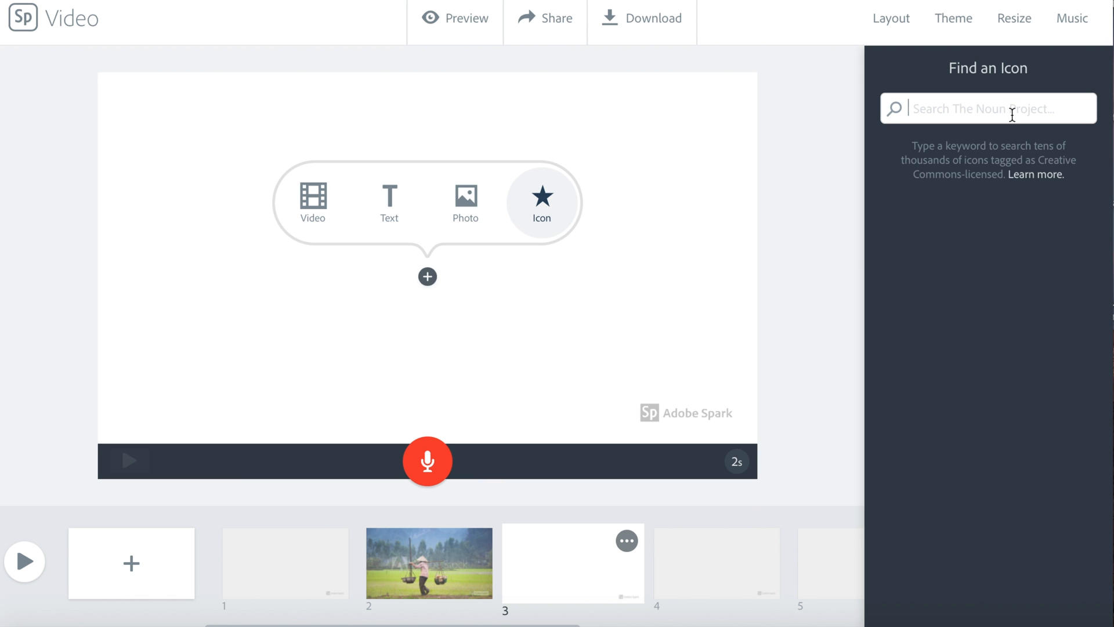
{"action": "type", "text": "Europe"}
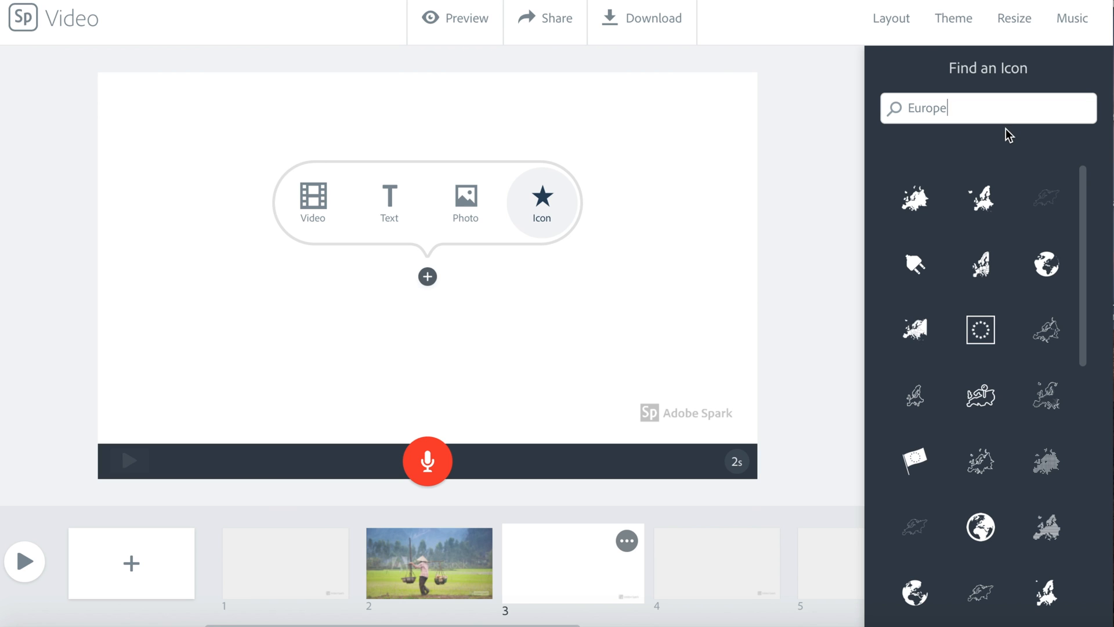
{"action": "mouse_move", "coordinate": [981, 395]}
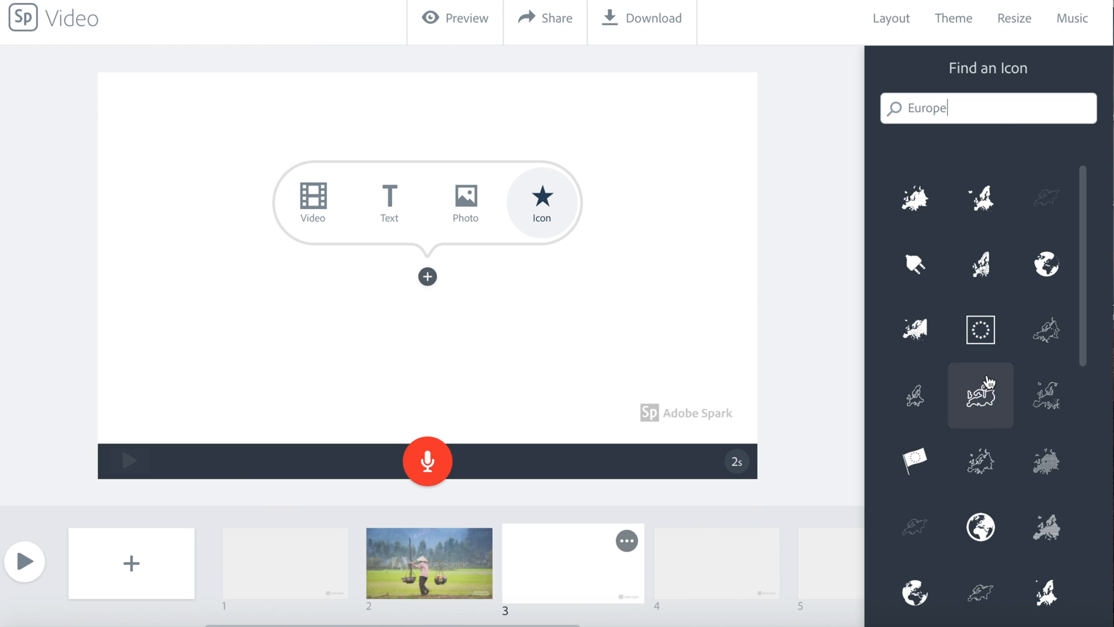
{"action": "mouse_move", "coordinate": [1045, 411]}
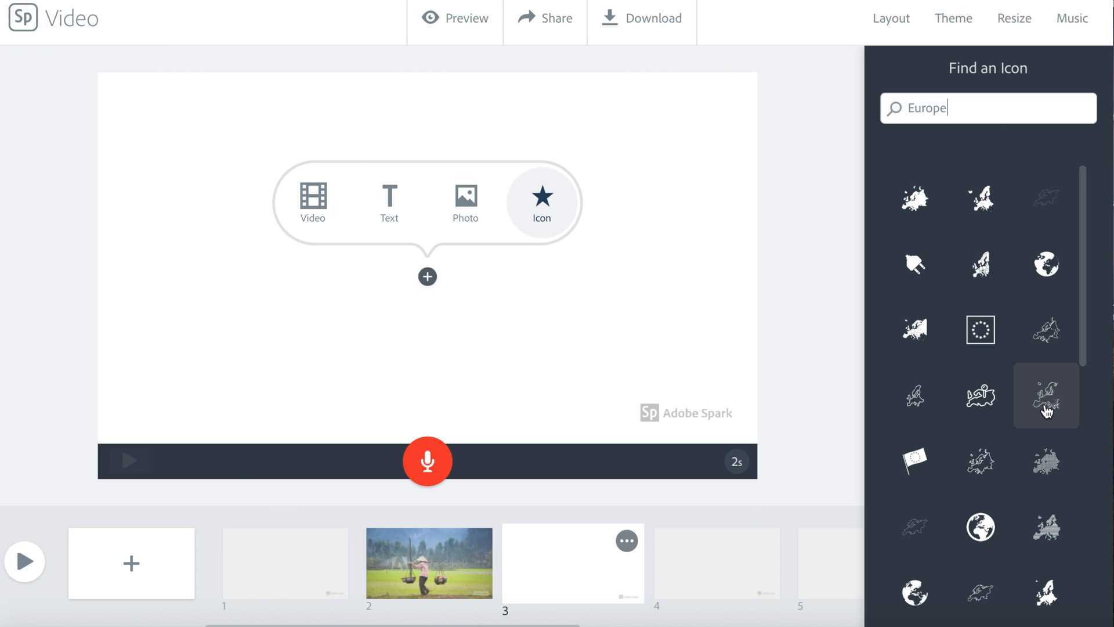